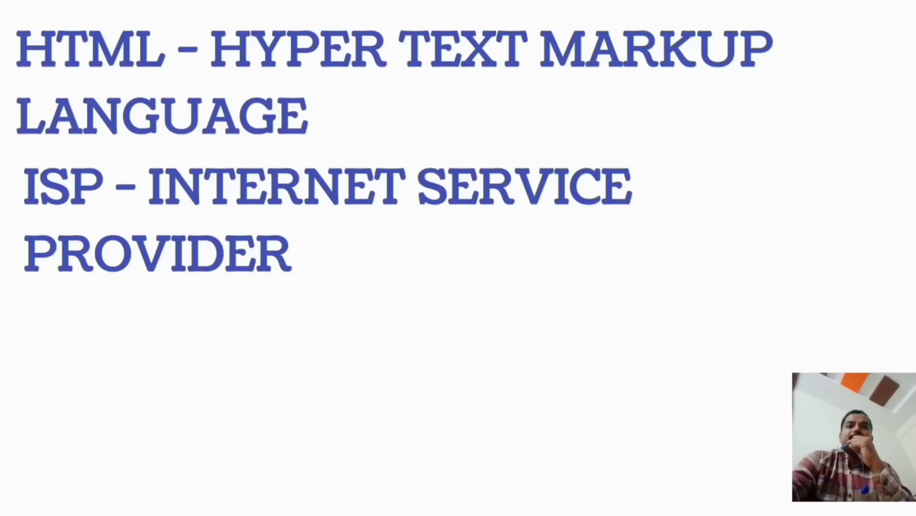
pyautogui.write('IP - INTERNET PROTOCOL')
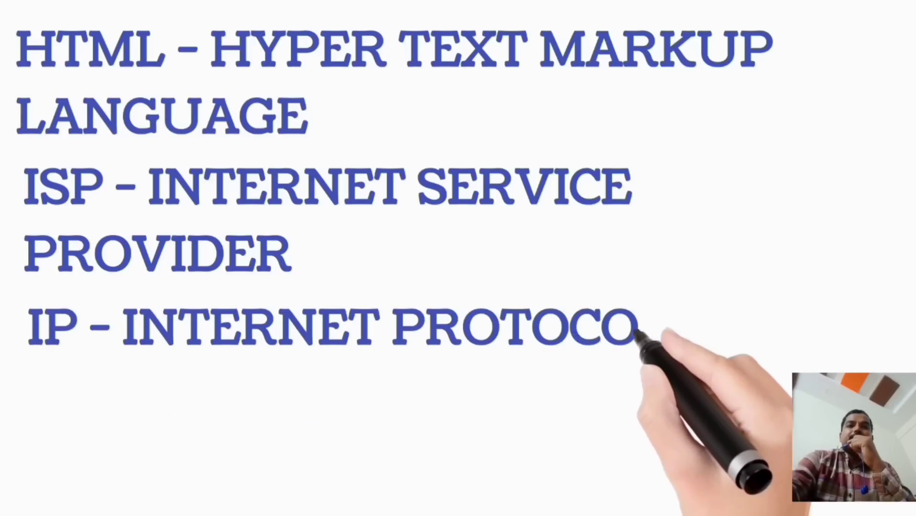